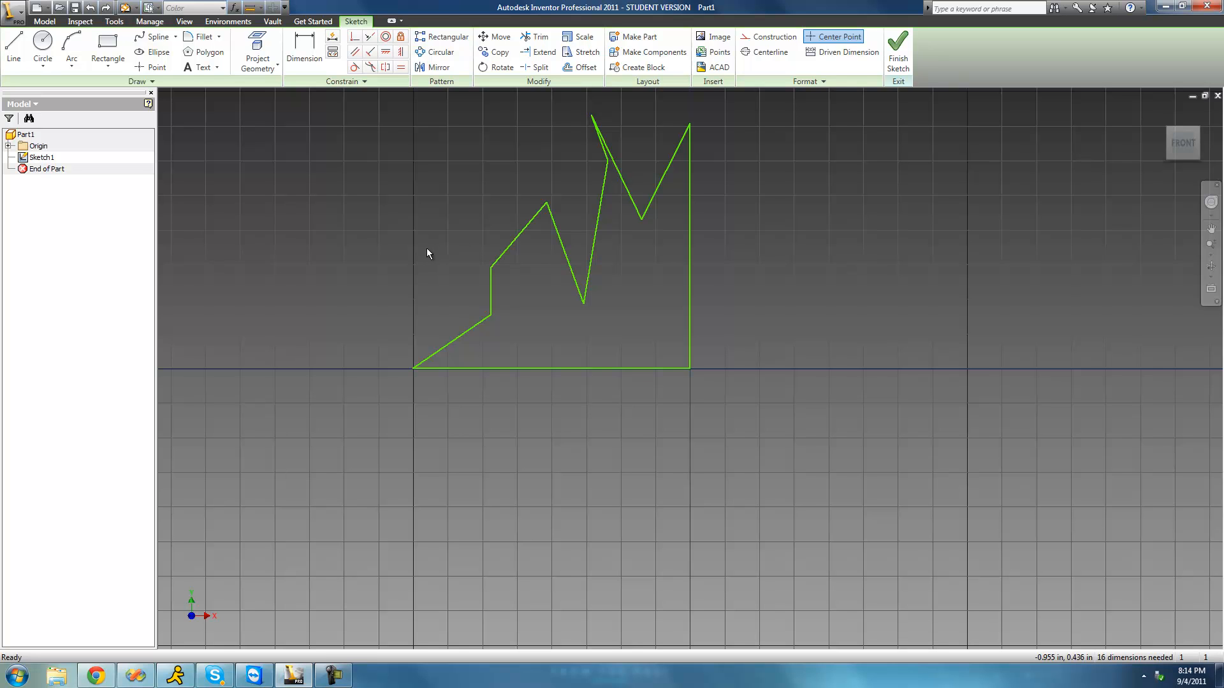
pyautogui.moveTo(383, 105)
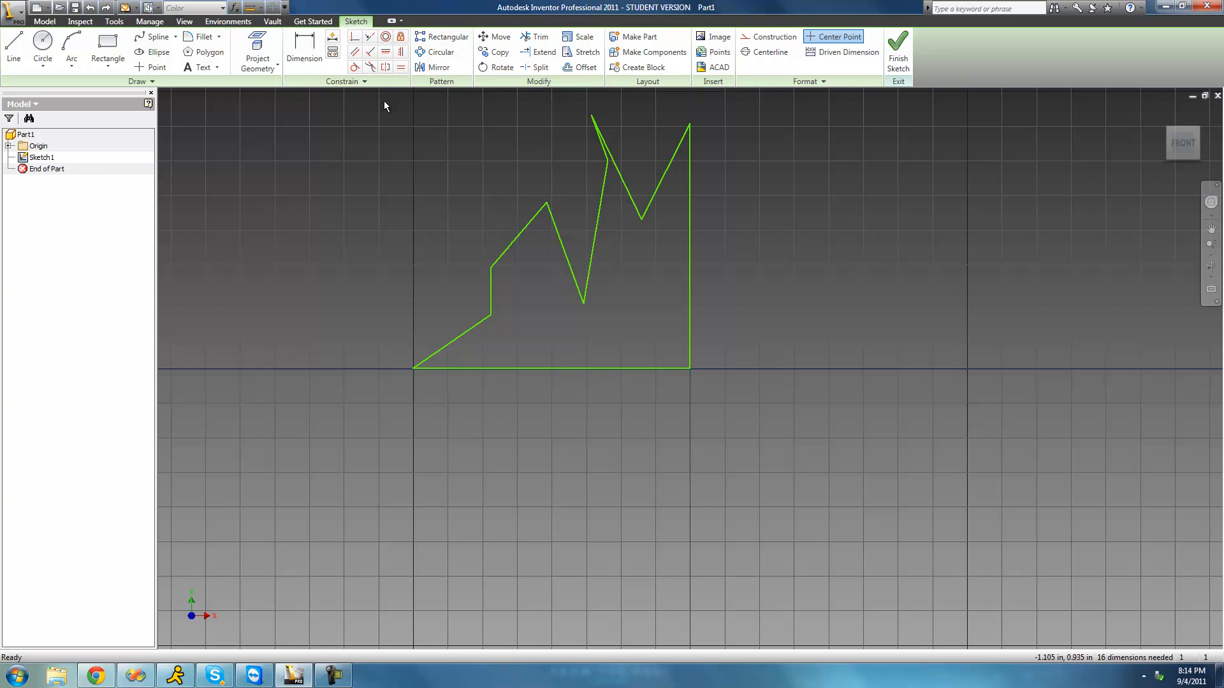
pyautogui.moveTo(385, 67)
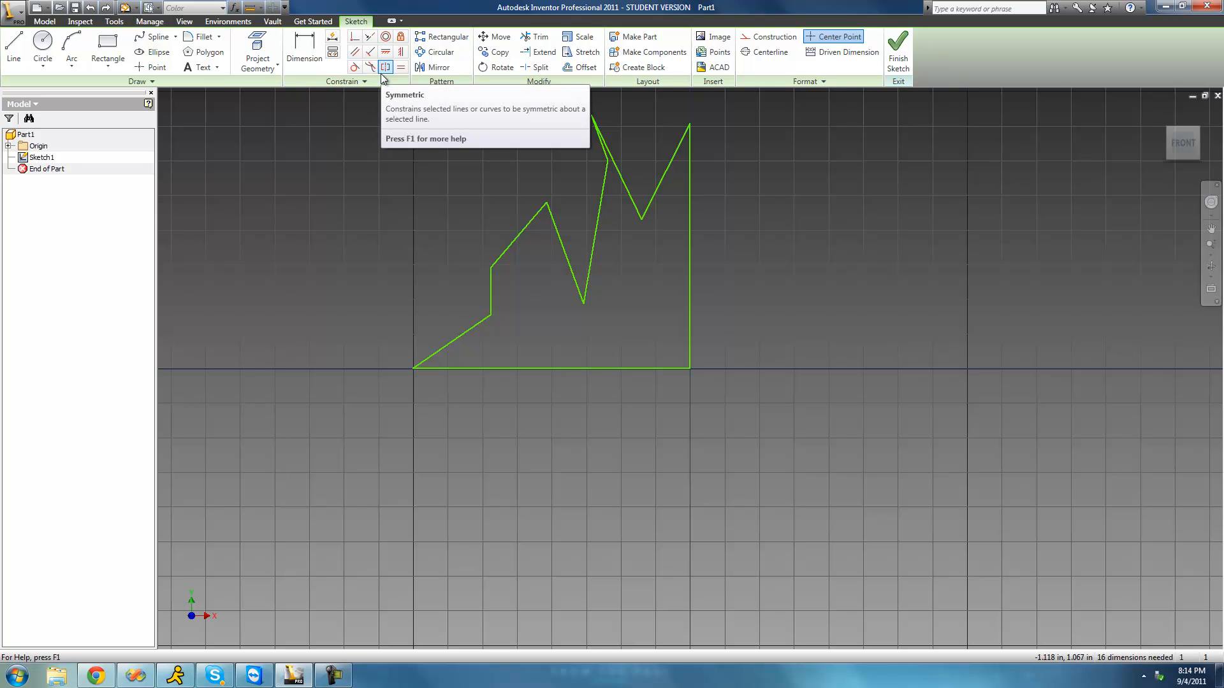
pyautogui.moveTo(372, 117)
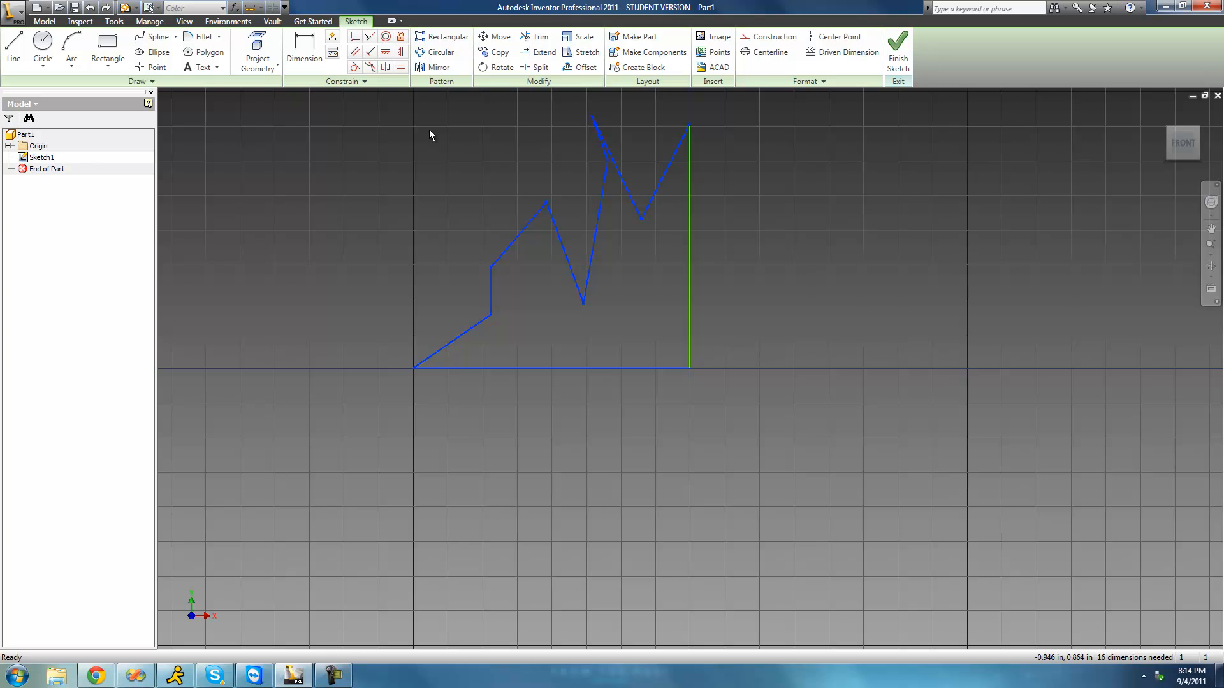
# Mirror the jagged profile lines across the right vertical edge into a crown-shaped outline
pyautogui.click(437, 67)
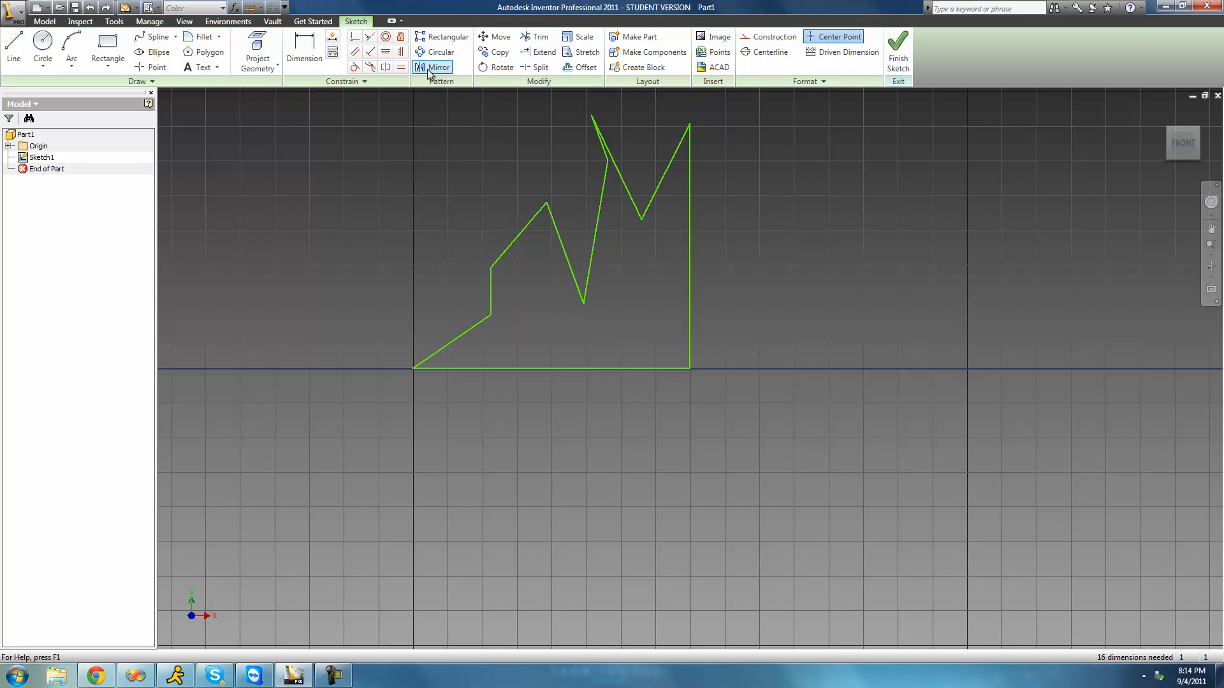
pyautogui.click(439, 67)
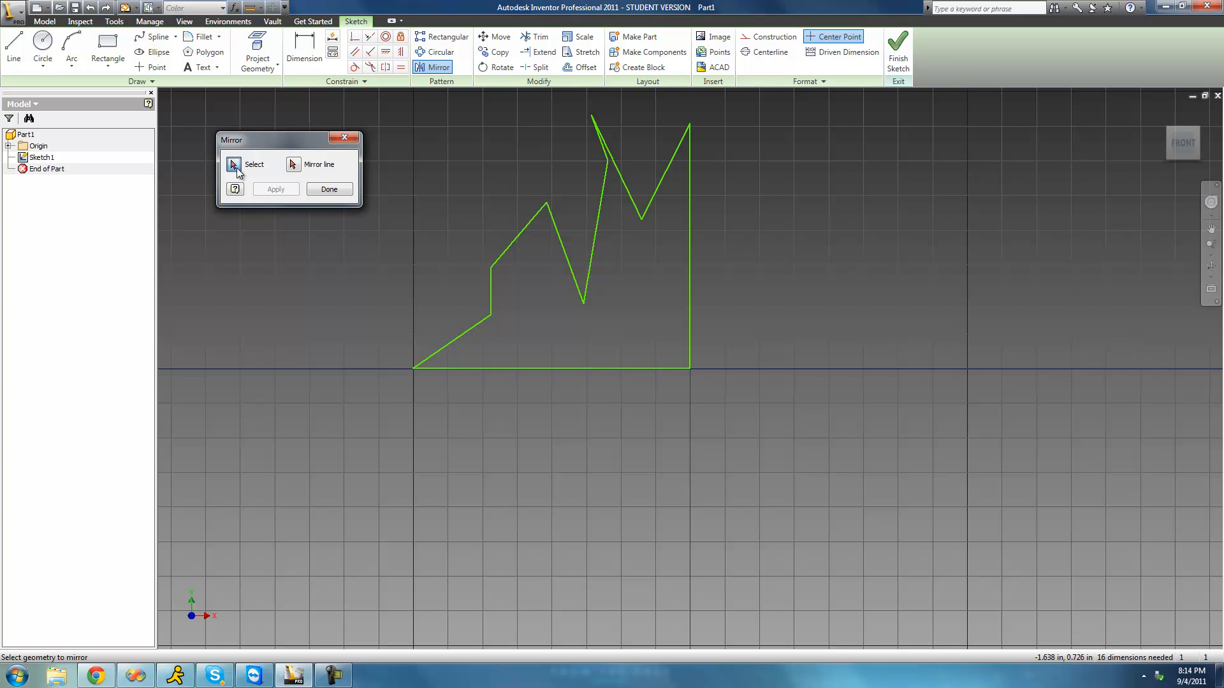
pyautogui.moveTo(587, 144)
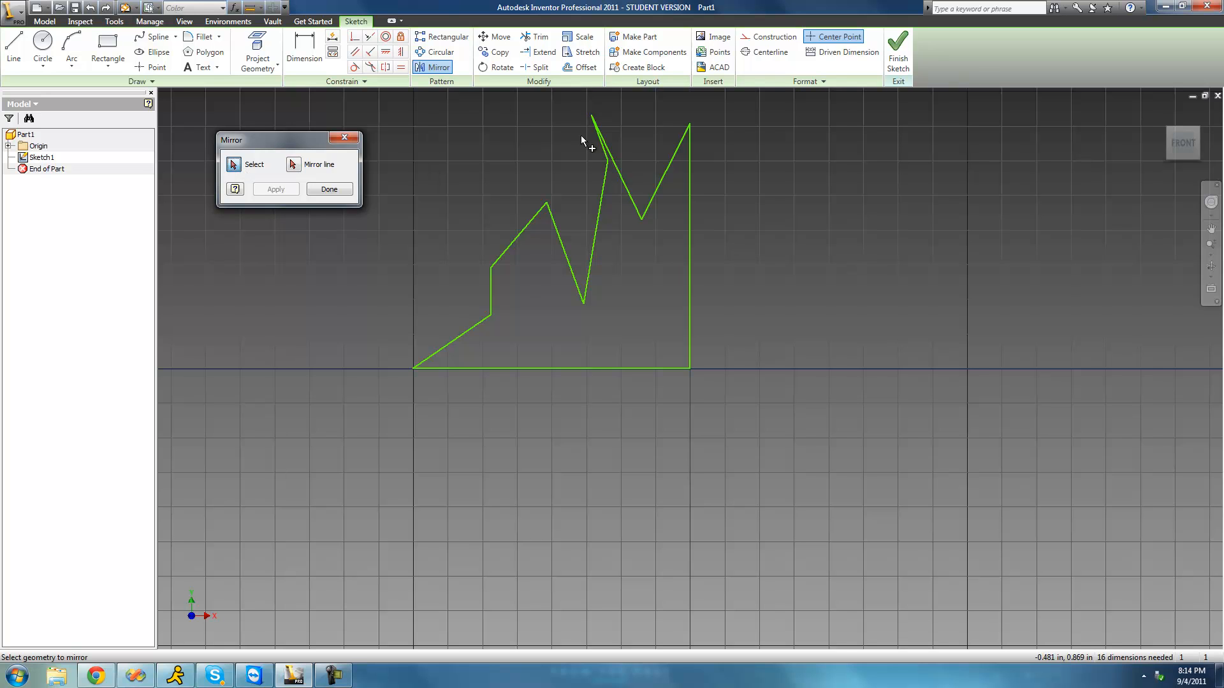
pyautogui.moveTo(629, 421)
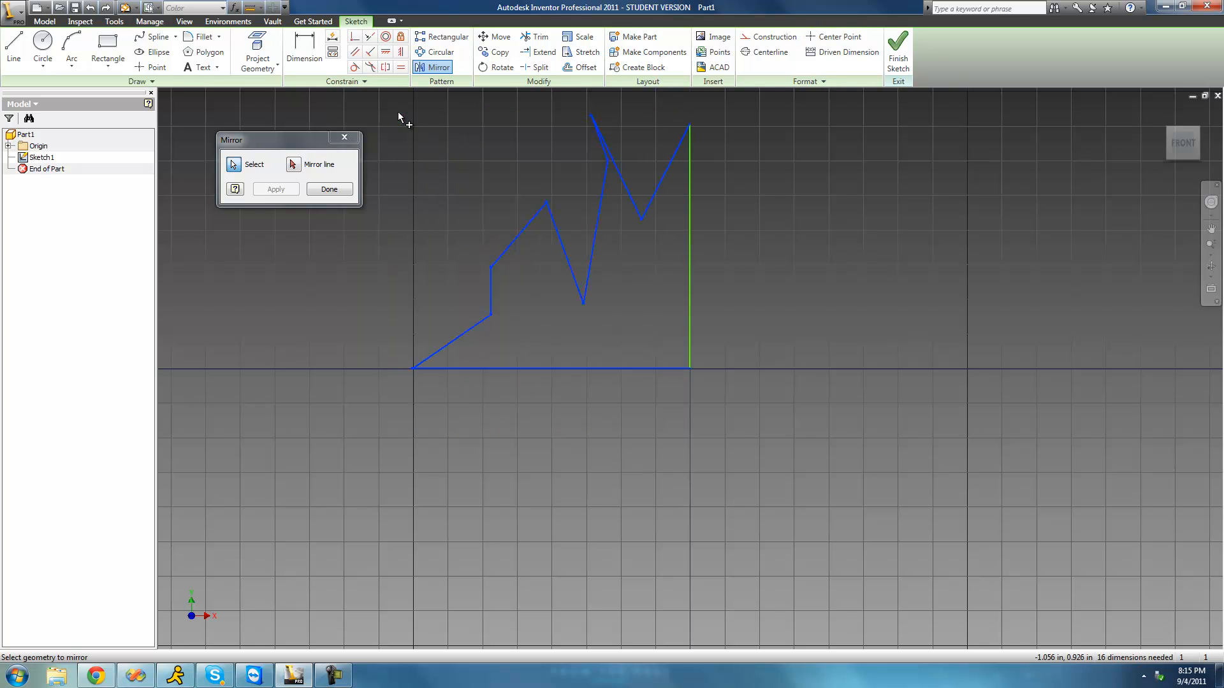
pyautogui.moveTo(515, 319)
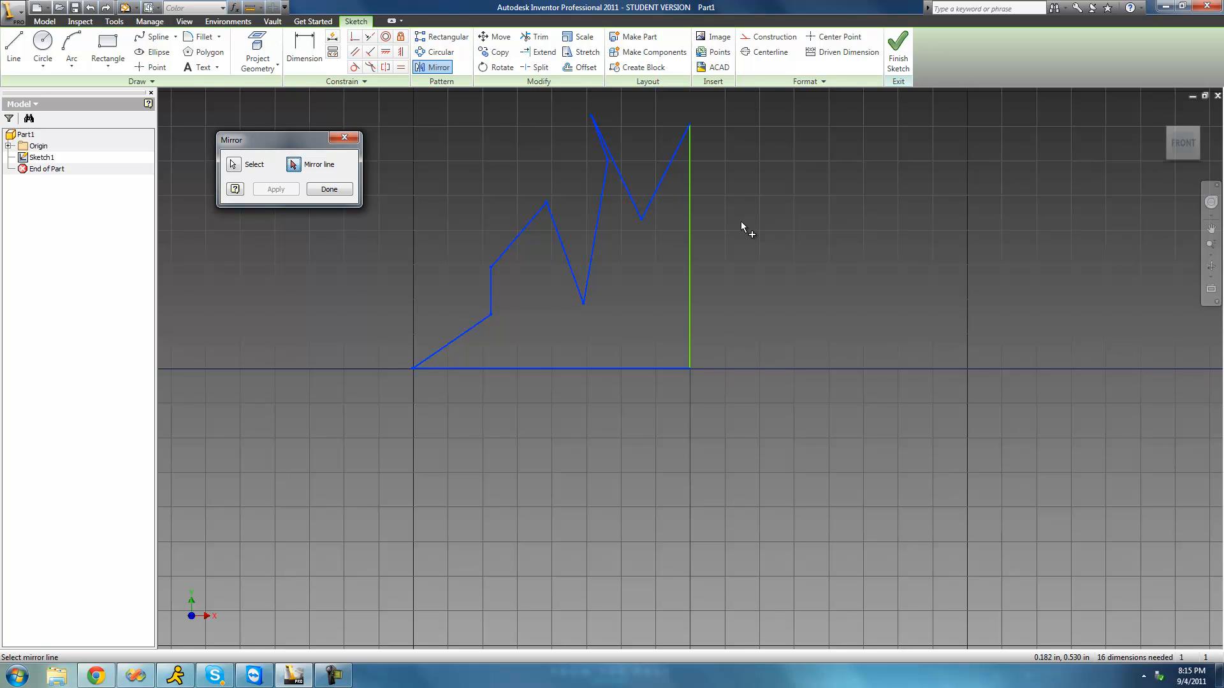
pyautogui.moveTo(460, 305)
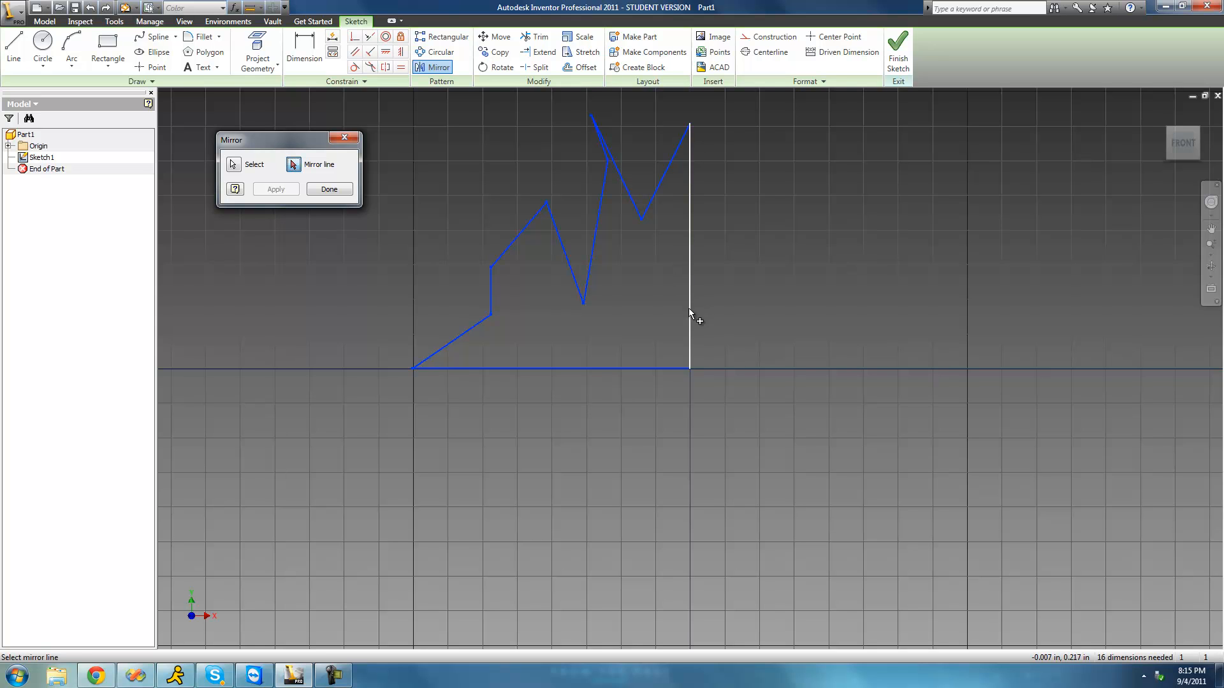
pyautogui.click(689, 234)
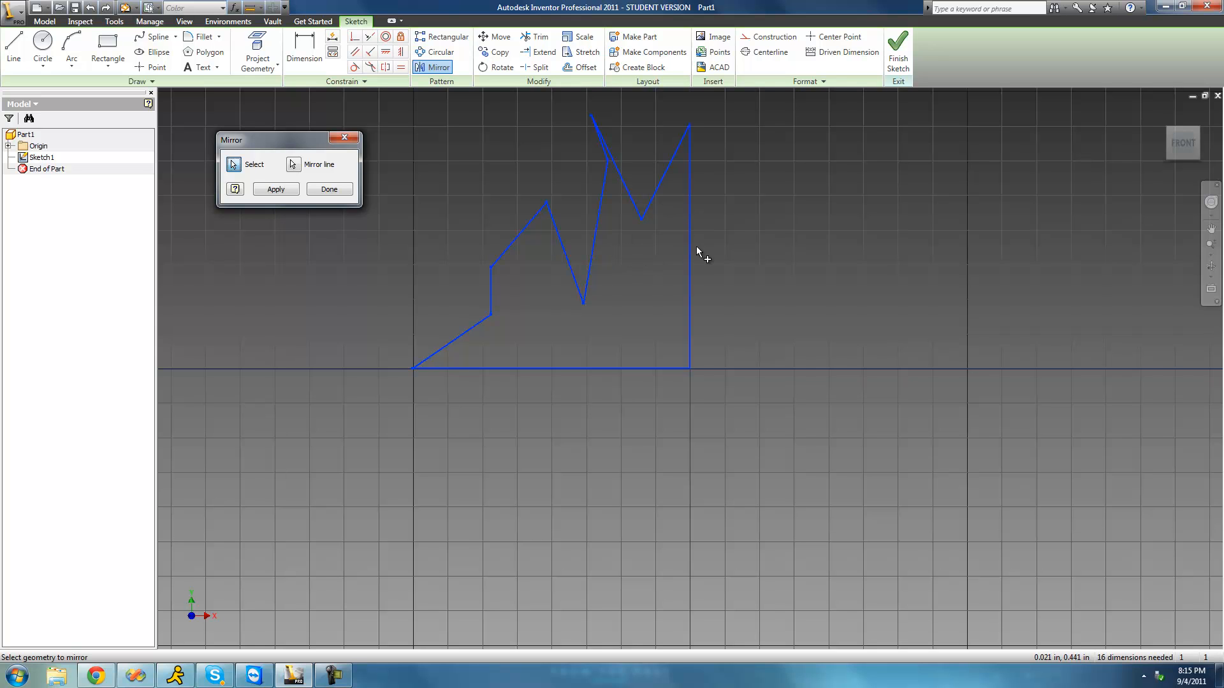
pyautogui.moveTo(439, 326)
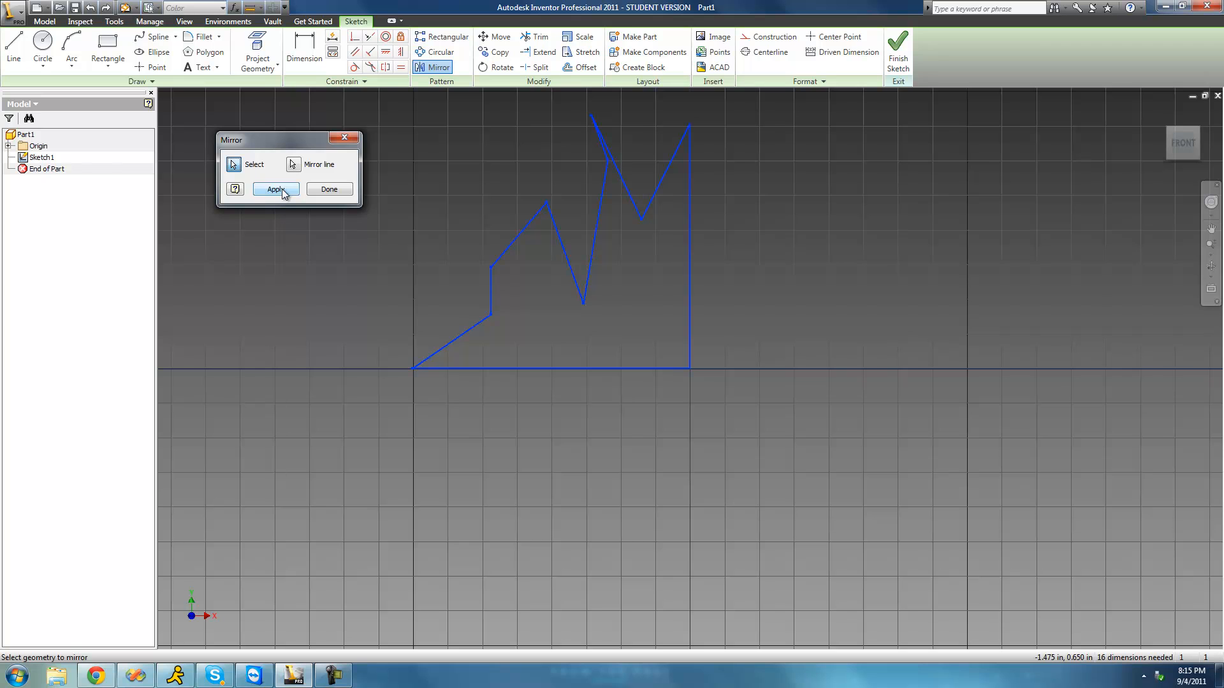
pyautogui.click(275, 189)
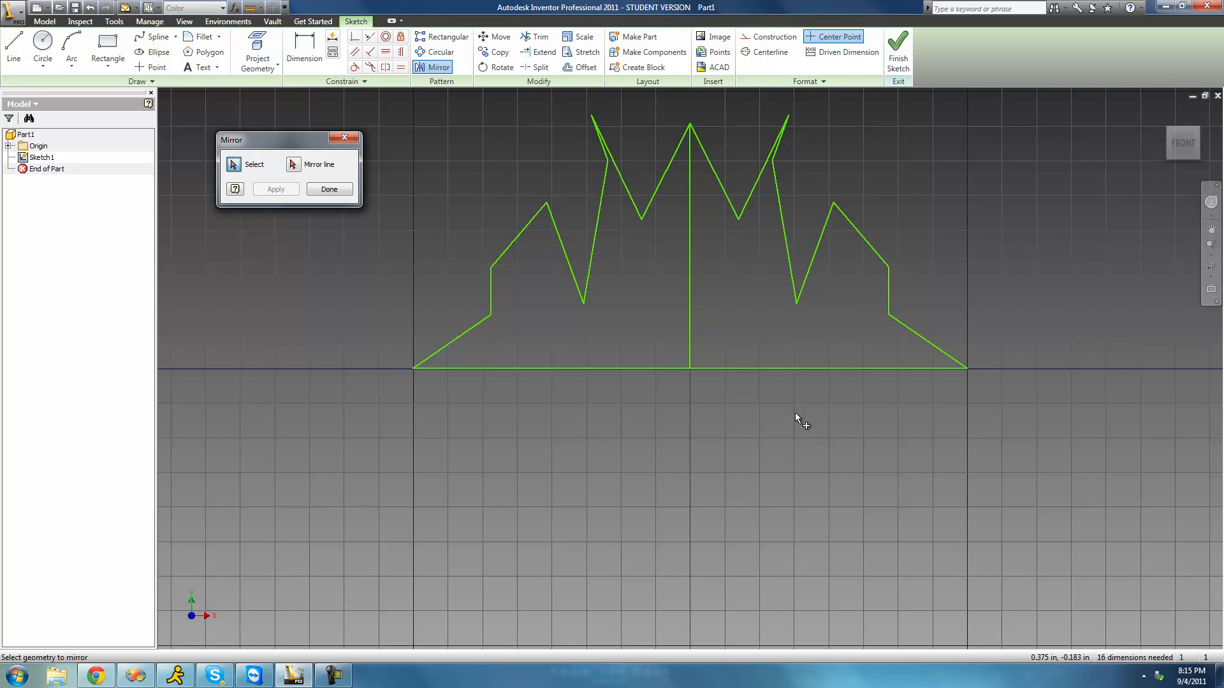
pyautogui.moveTo(924, 331)
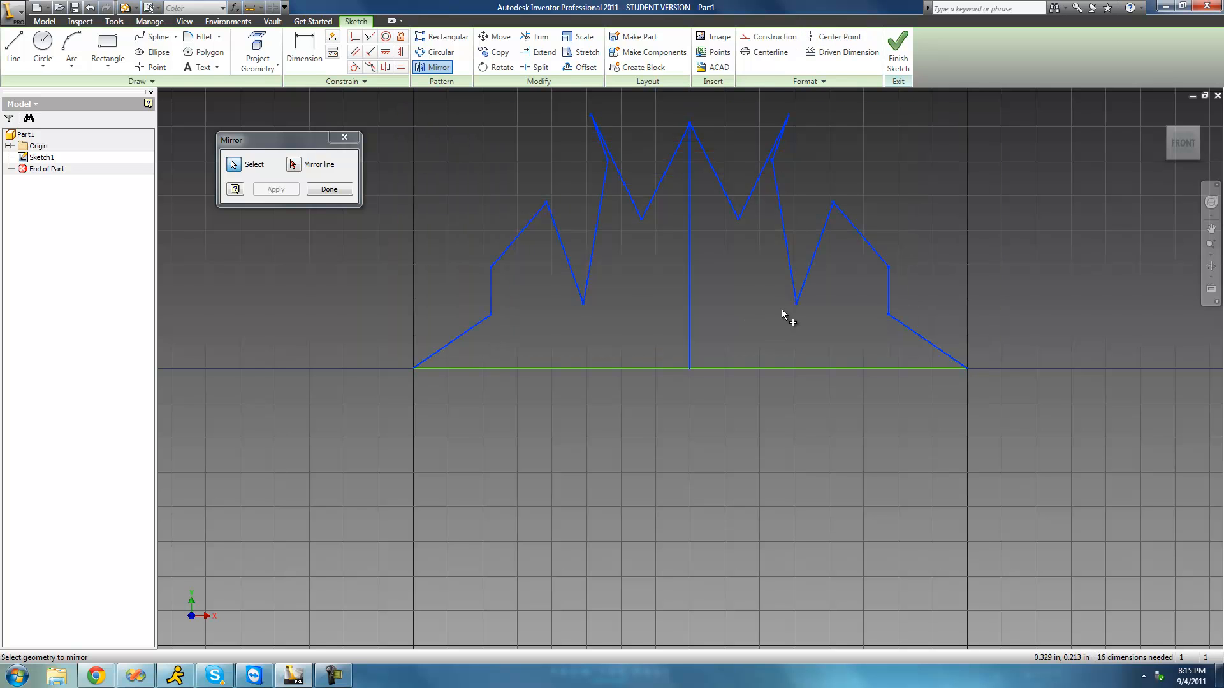
# Mirror the crown downward across the bottom base line, excluding the right base segment, then finish
pyautogui.click(292, 164)
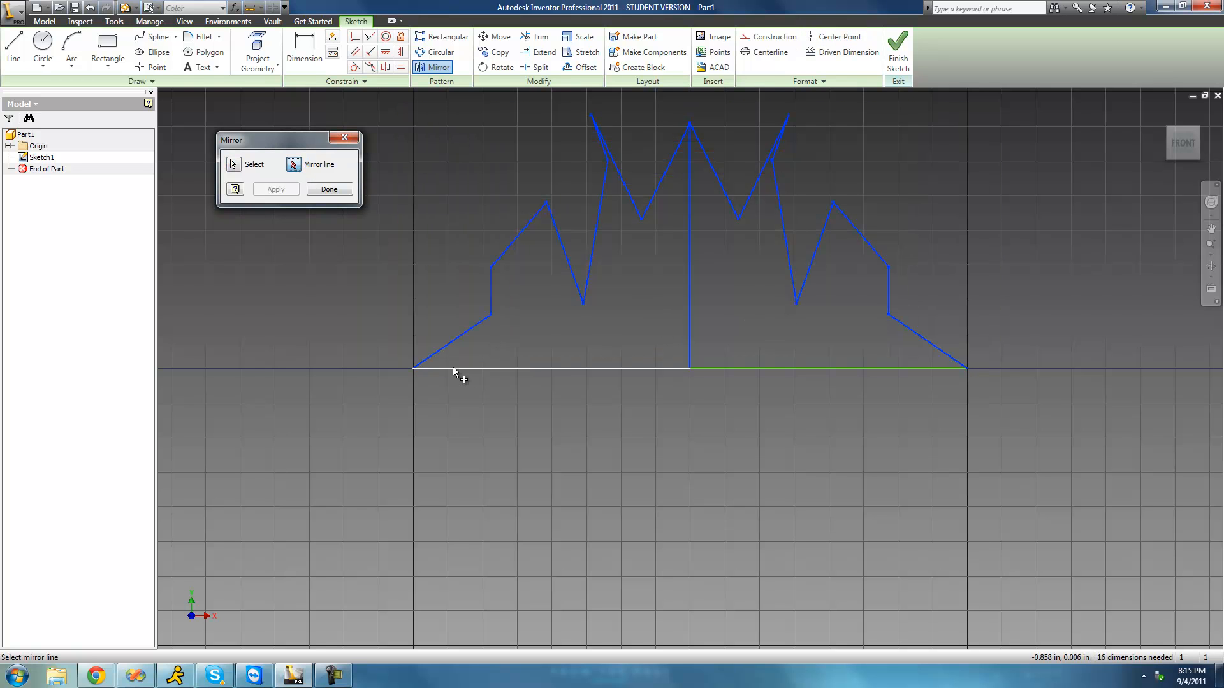
pyautogui.click(547, 366)
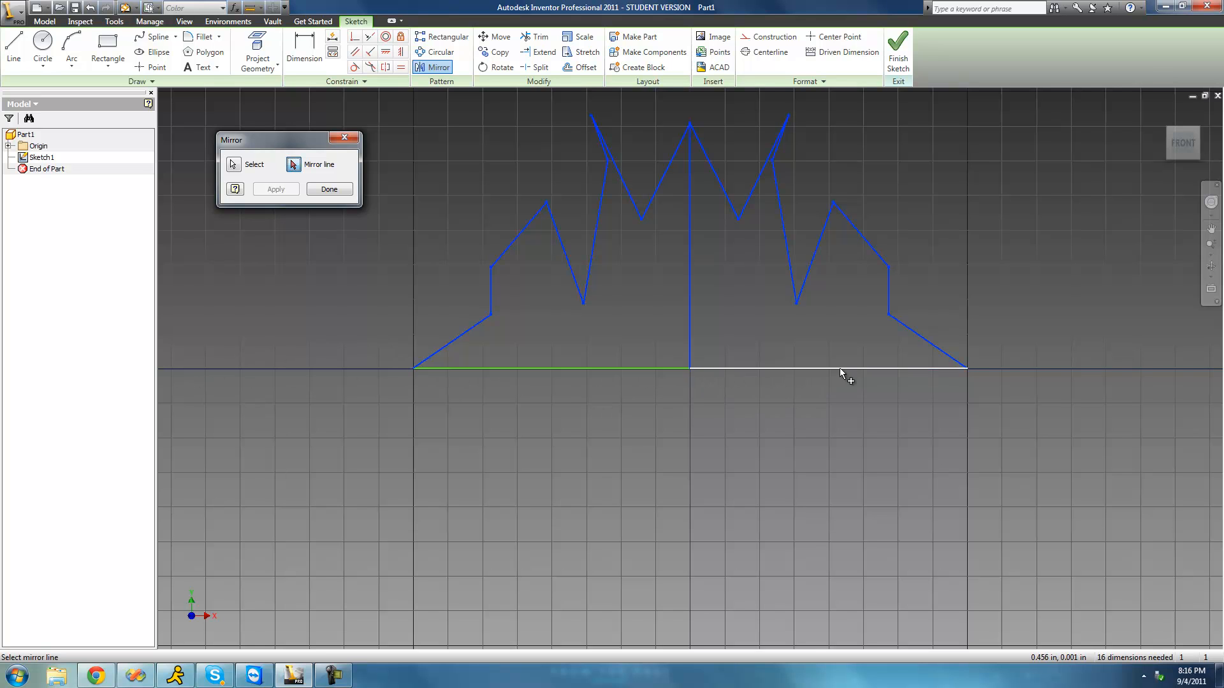
pyautogui.click(827, 365)
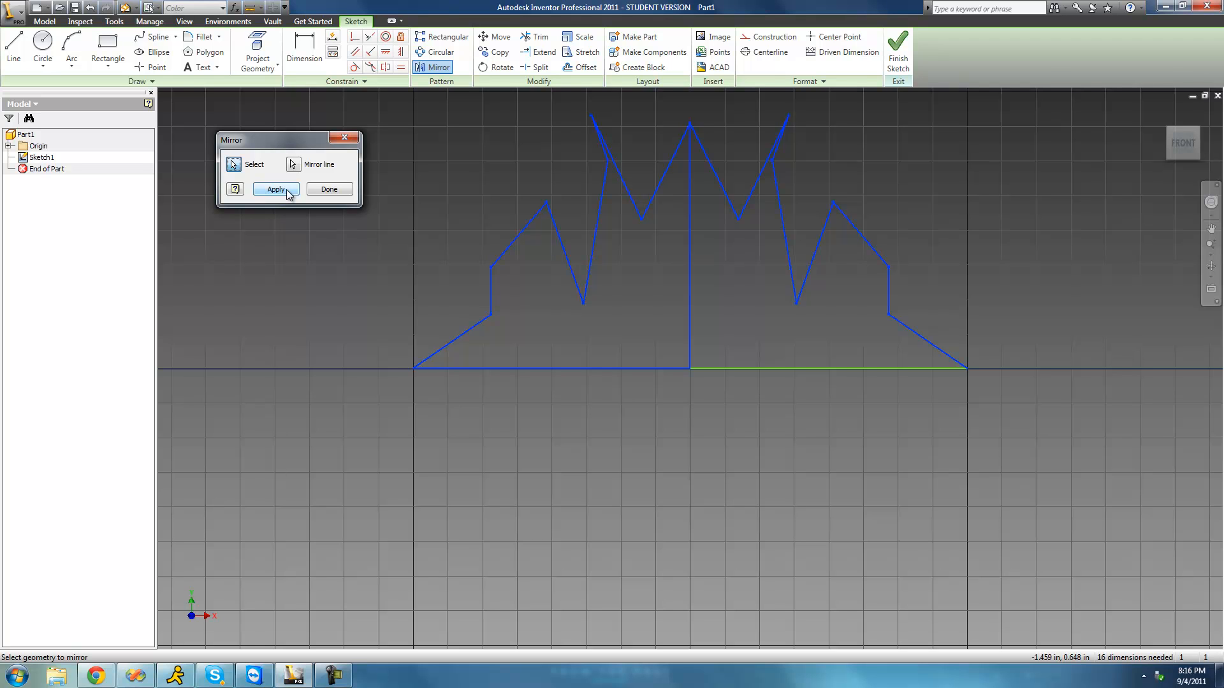
pyautogui.click(274, 189)
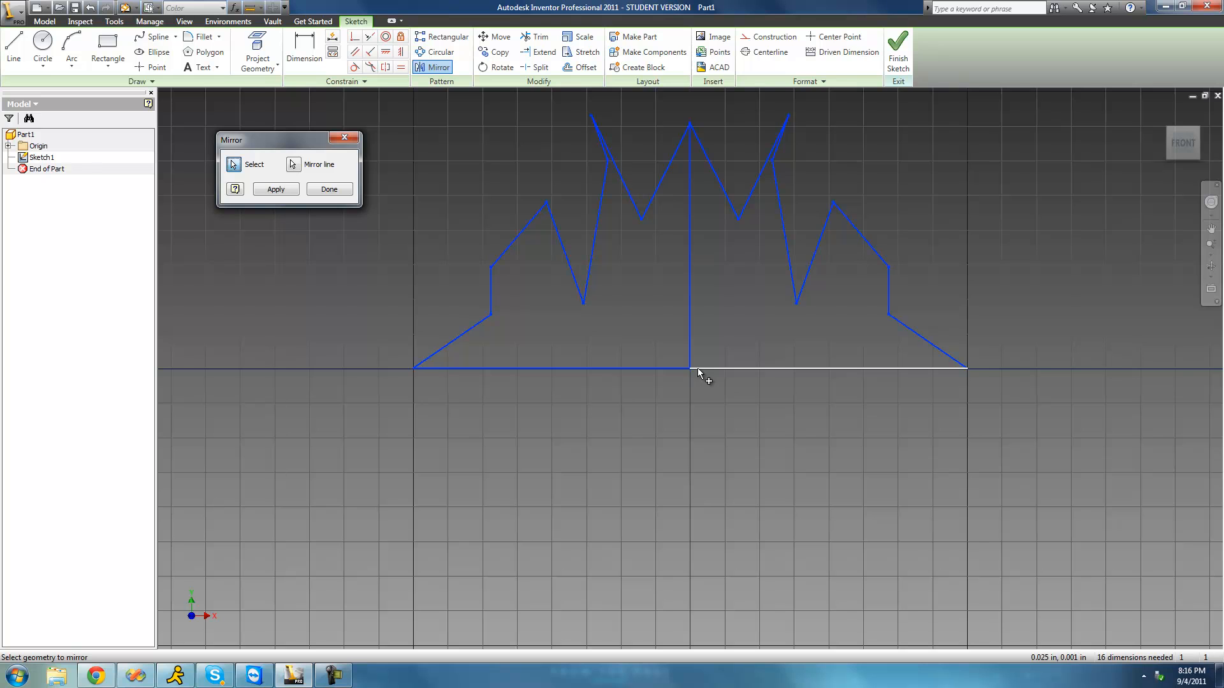
pyautogui.click(690, 366)
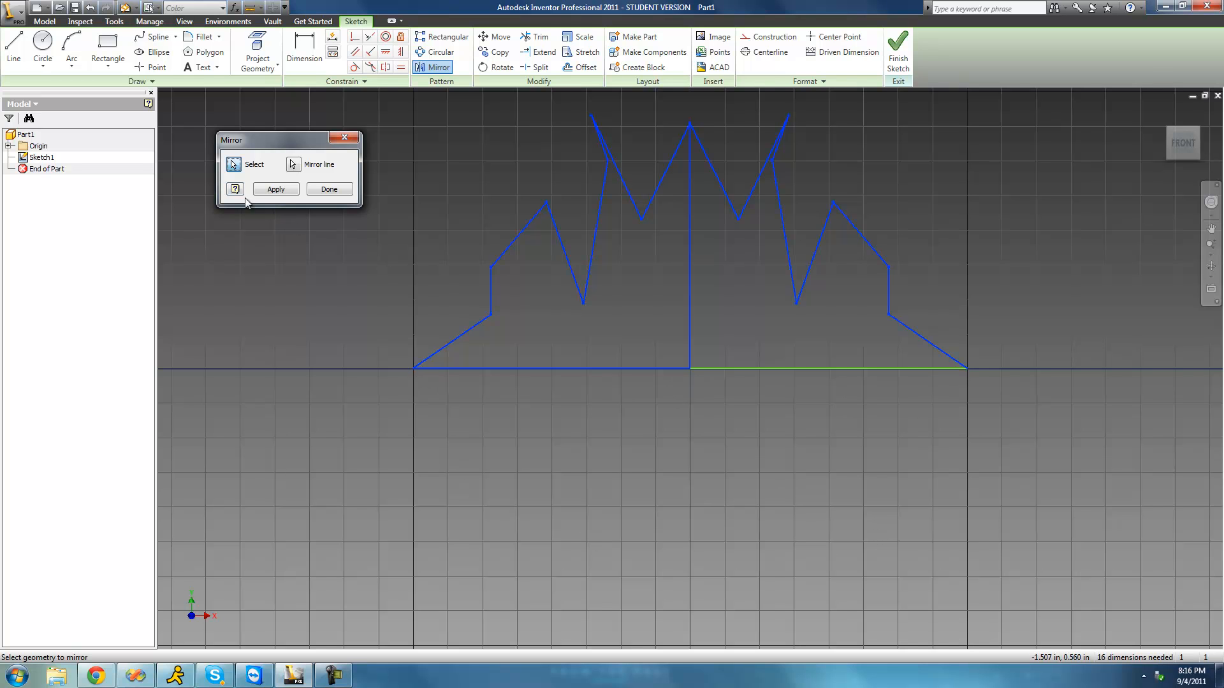
pyautogui.click(275, 189)
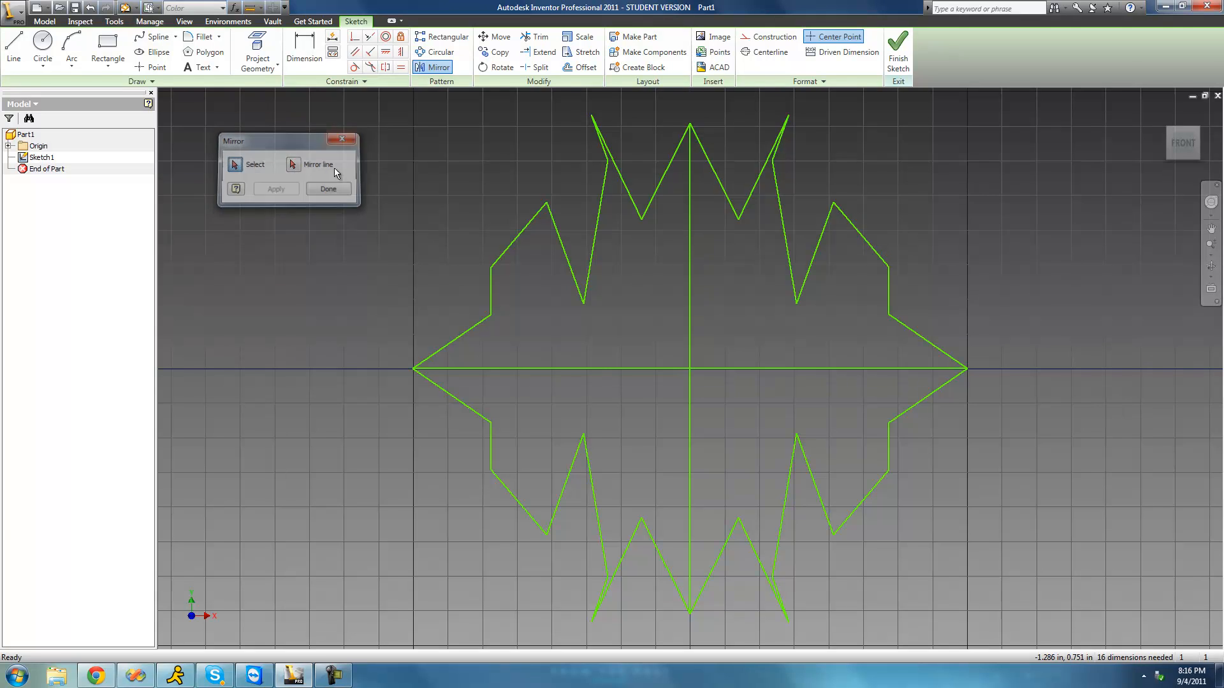
pyautogui.click(328, 188)
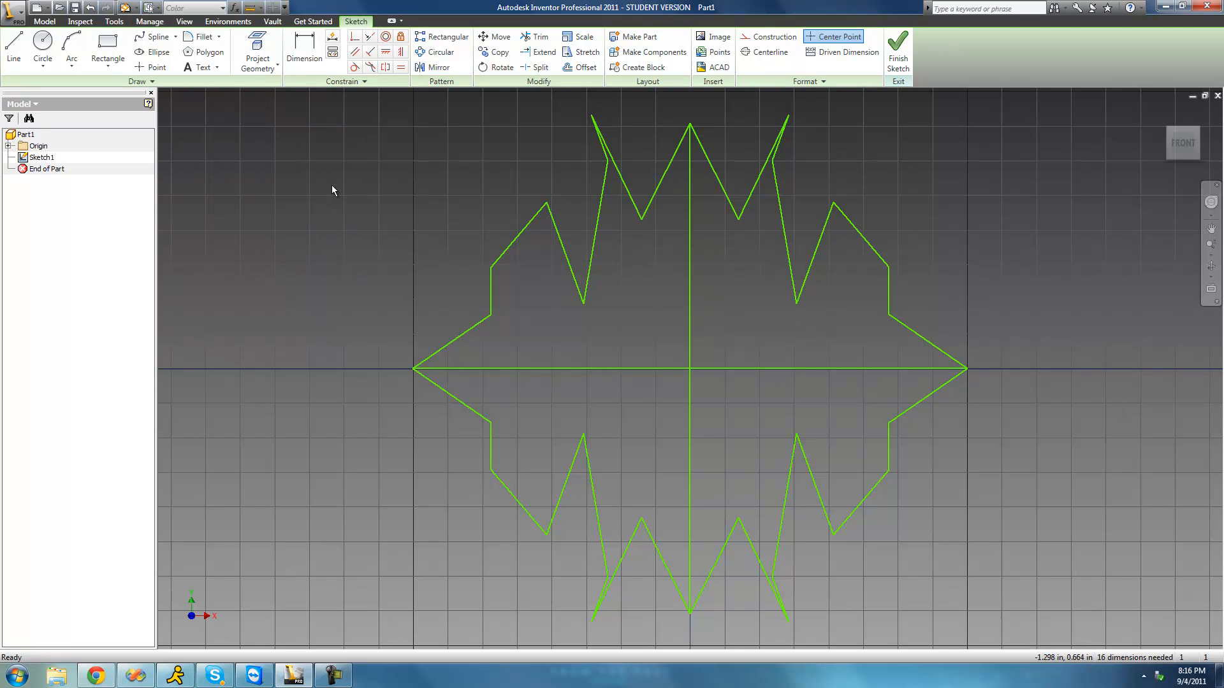